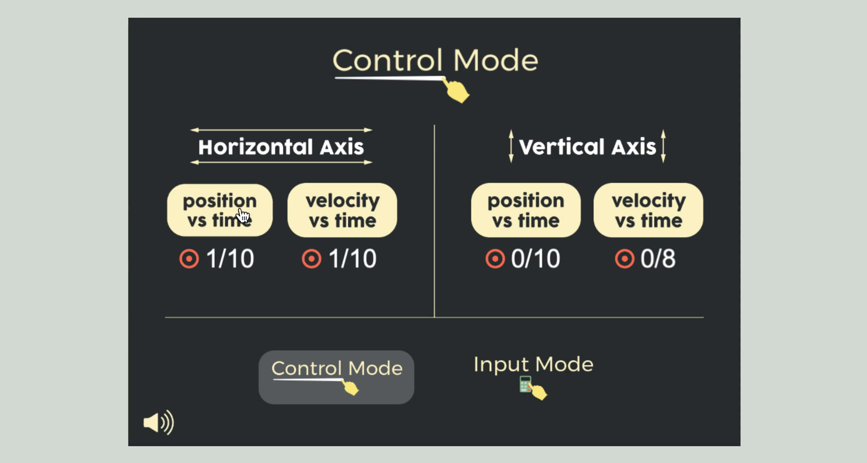
Step: Choose the horizontal 'position vs time' challenges and step back from L2 to L1
{"action": "left_click", "coordinate": [219, 210]}
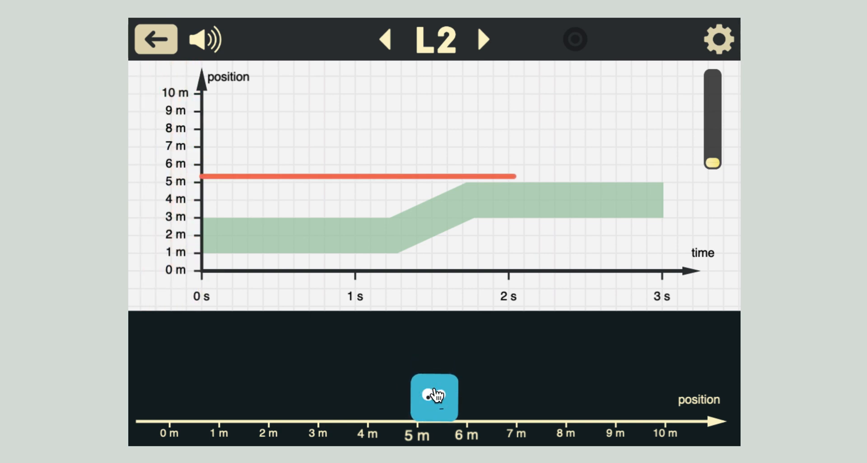
{"action": "left_click", "coordinate": [385, 40]}
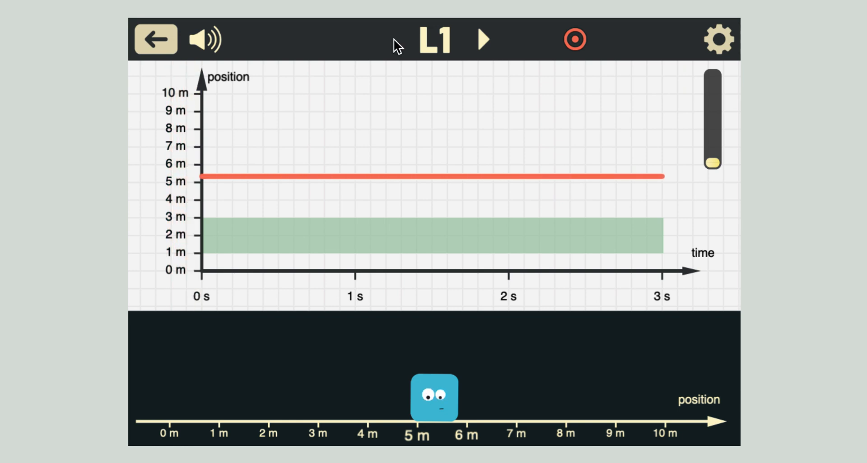
{"action": "left_click", "coordinate": [718, 39]}
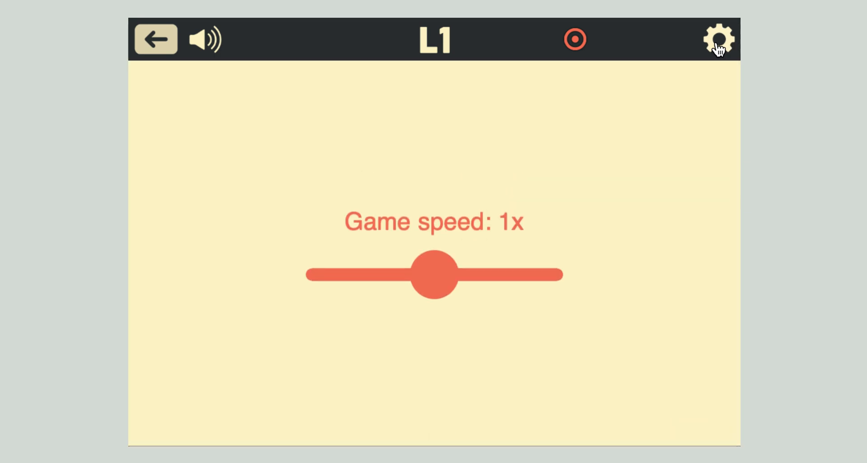
{"action": "mouse_move", "coordinate": [546, 258]}
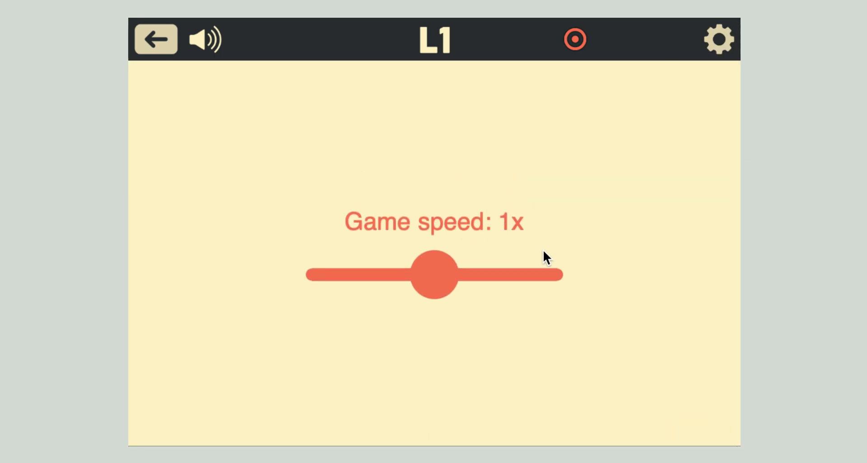
{"action": "mouse_move", "coordinate": [418, 266]}
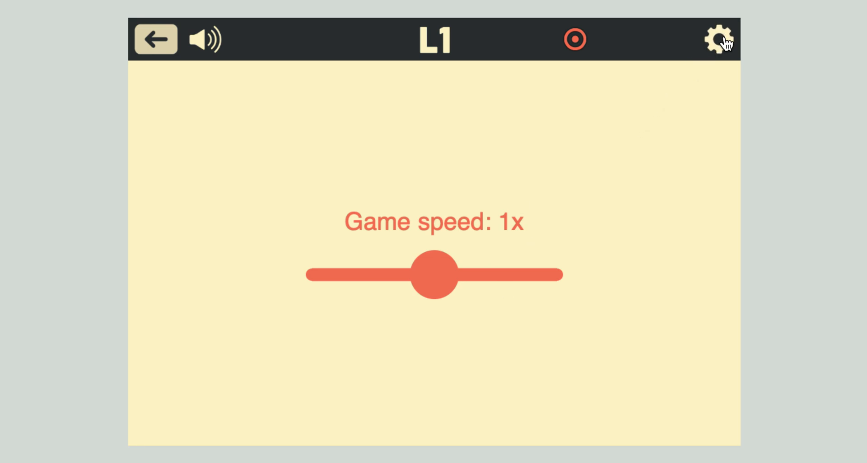
{"action": "left_click", "coordinate": [718, 40]}
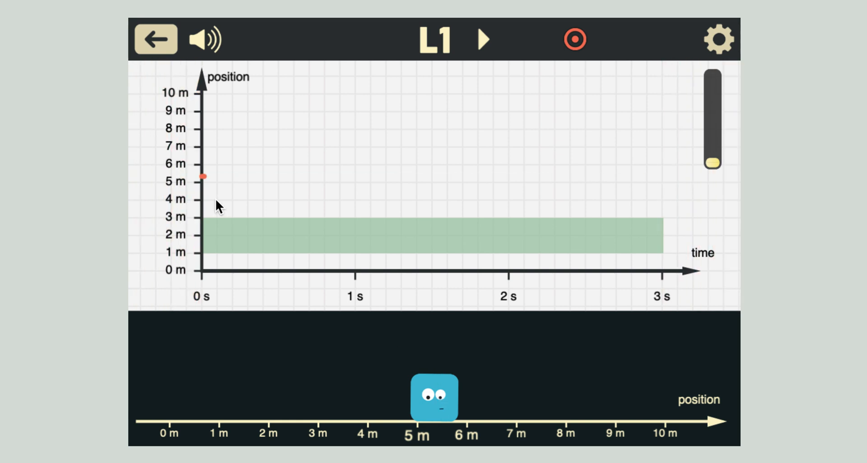
{"action": "left_click_drag", "start_coordinate": [204, 177], "coordinate": [492, 177]}
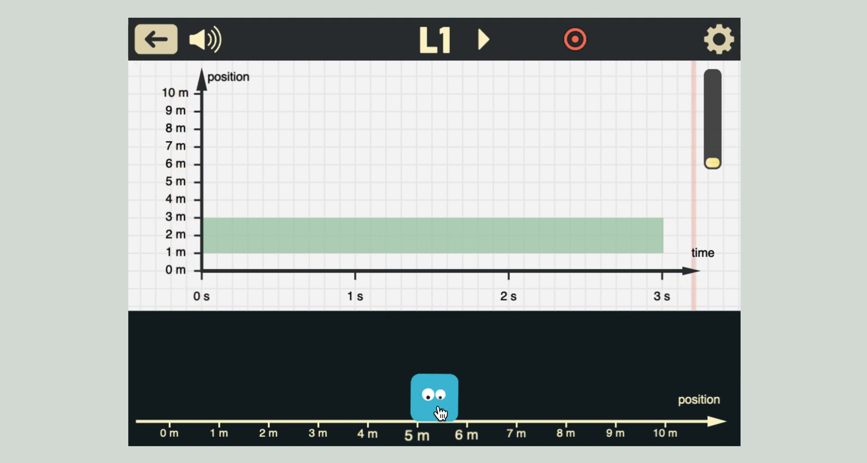
Step: Hold Pip at 2 m inside the green band for 3 s, then advance to L2
{"action": "left_click_drag", "start_coordinate": [436, 398], "coordinate": [382, 398]}
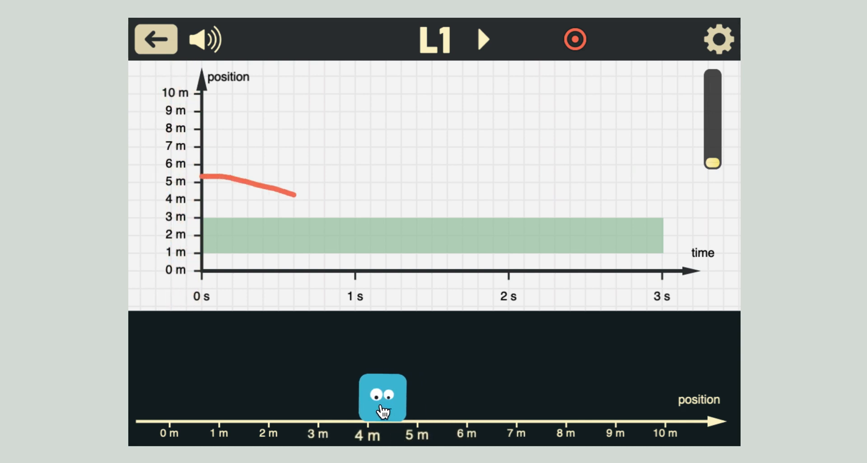
{"action": "left_click", "coordinate": [483, 39]}
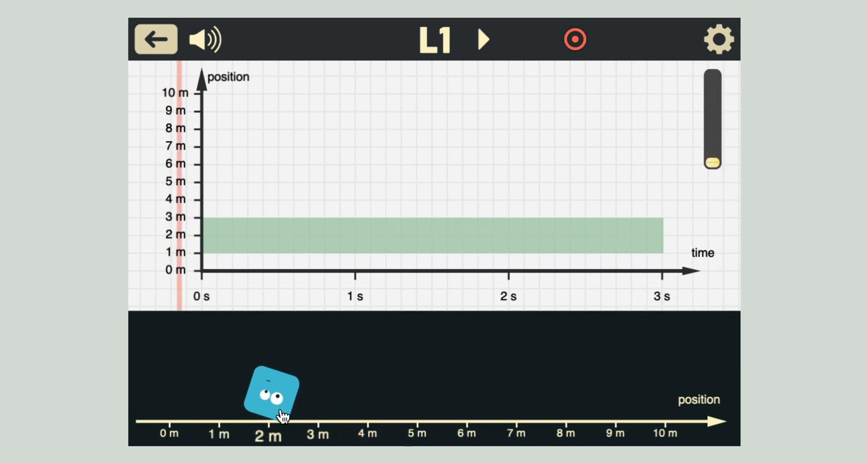
{"action": "left_click", "coordinate": [482, 39]}
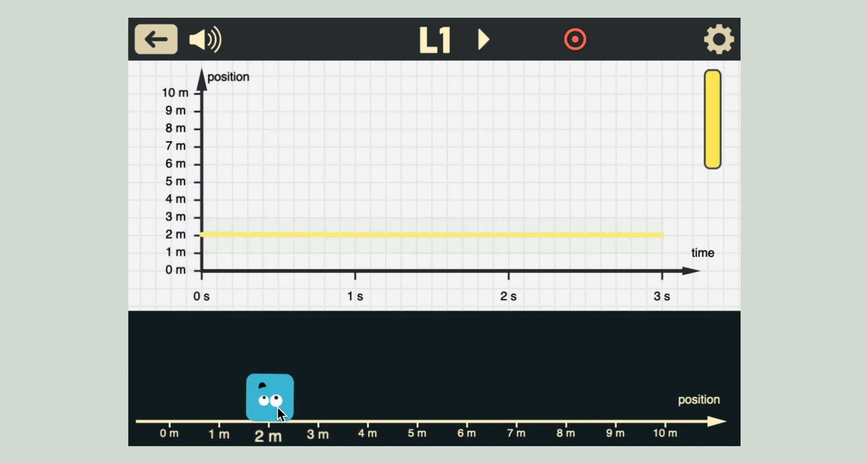
{"action": "left_click", "coordinate": [483, 39]}
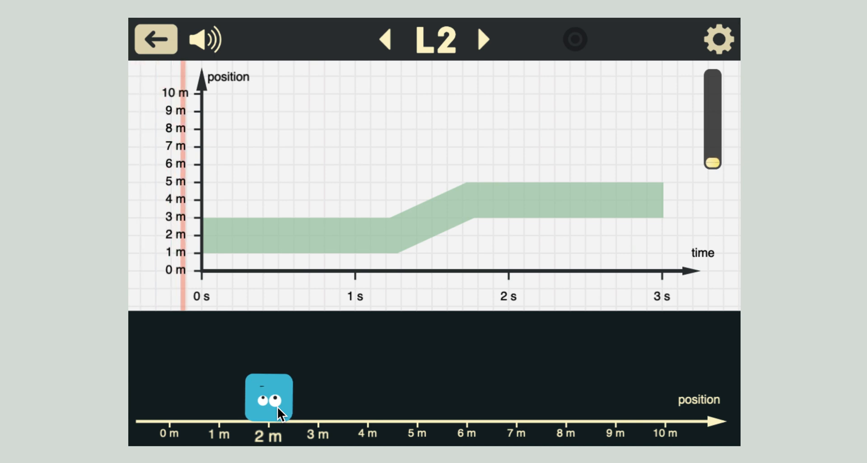